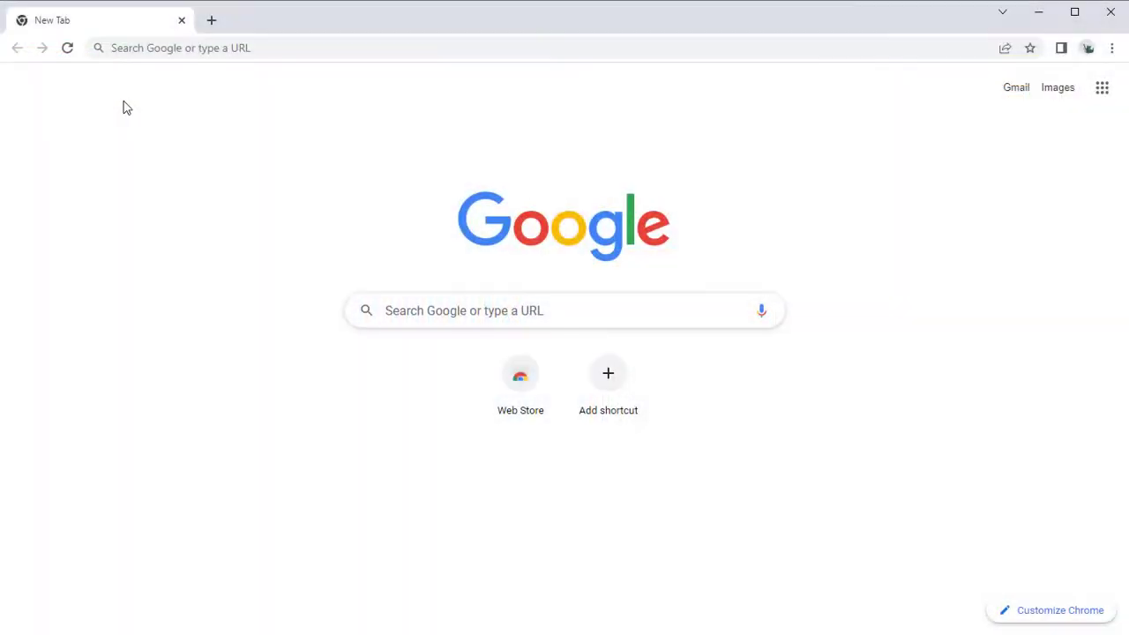
- From online.visual-paradigm.com reach the Flipbook Maker and choose Convert from File
text(online.visual-paradigm.com)
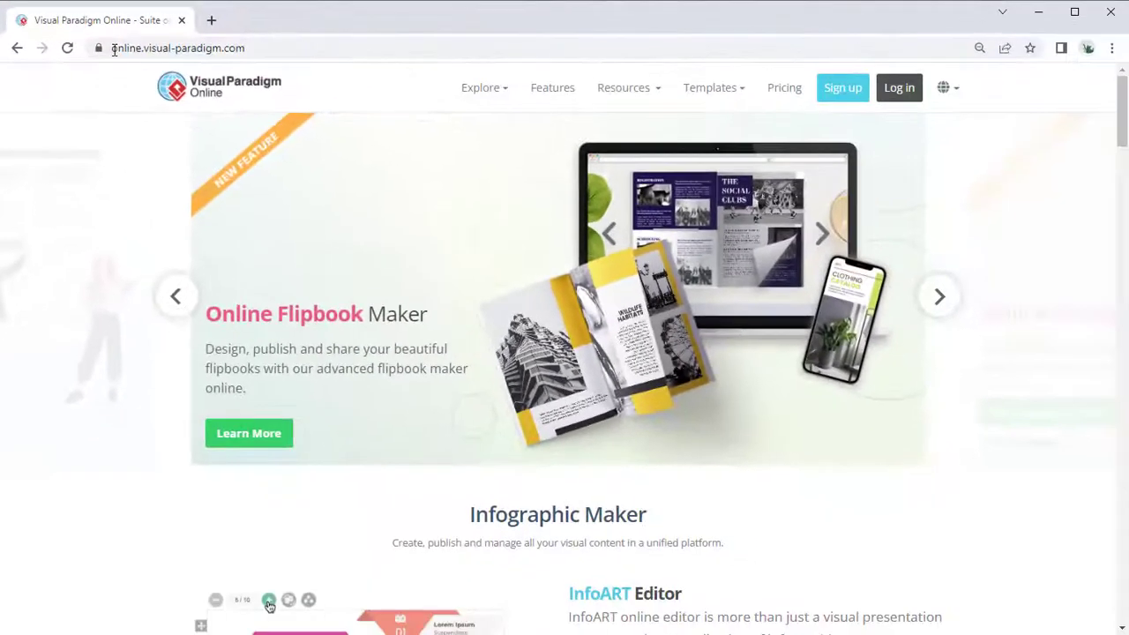
click(249, 433)
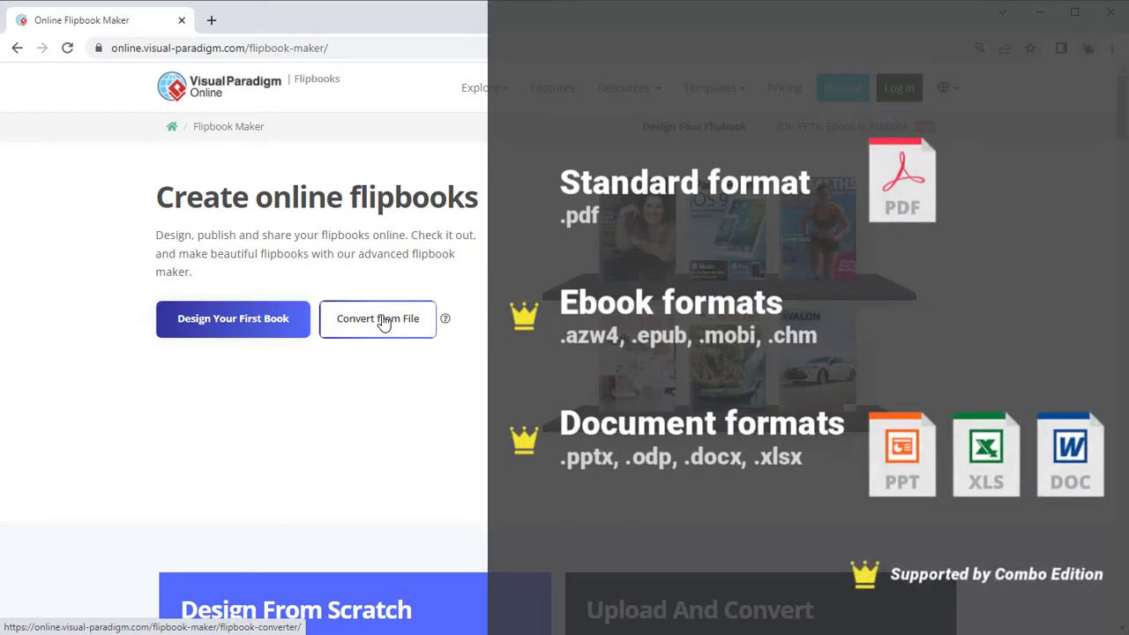
click(377, 318)
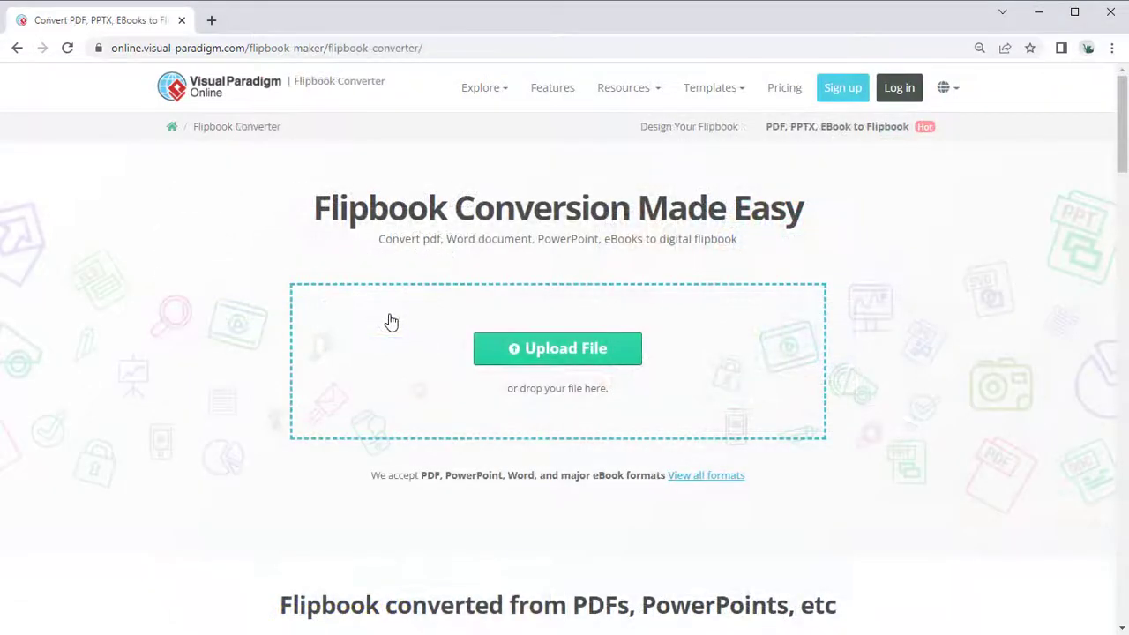
- Upload the South Korea Traveling PDF for conversion and flip through the resulting flipbook pages
click(557, 349)
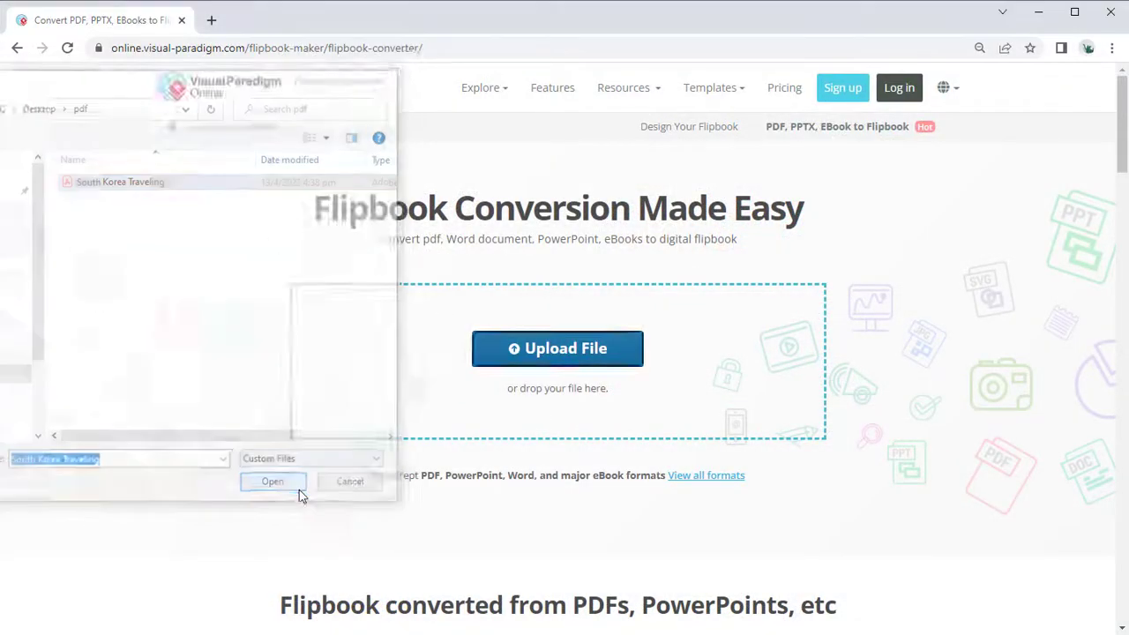
click(272, 480)
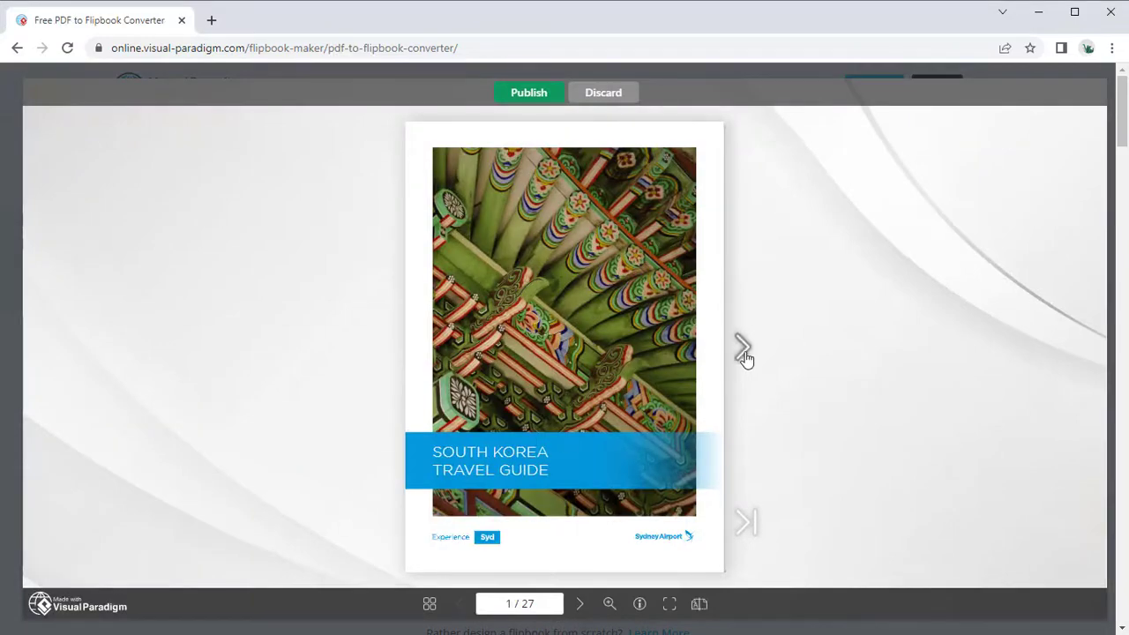
click(744, 345)
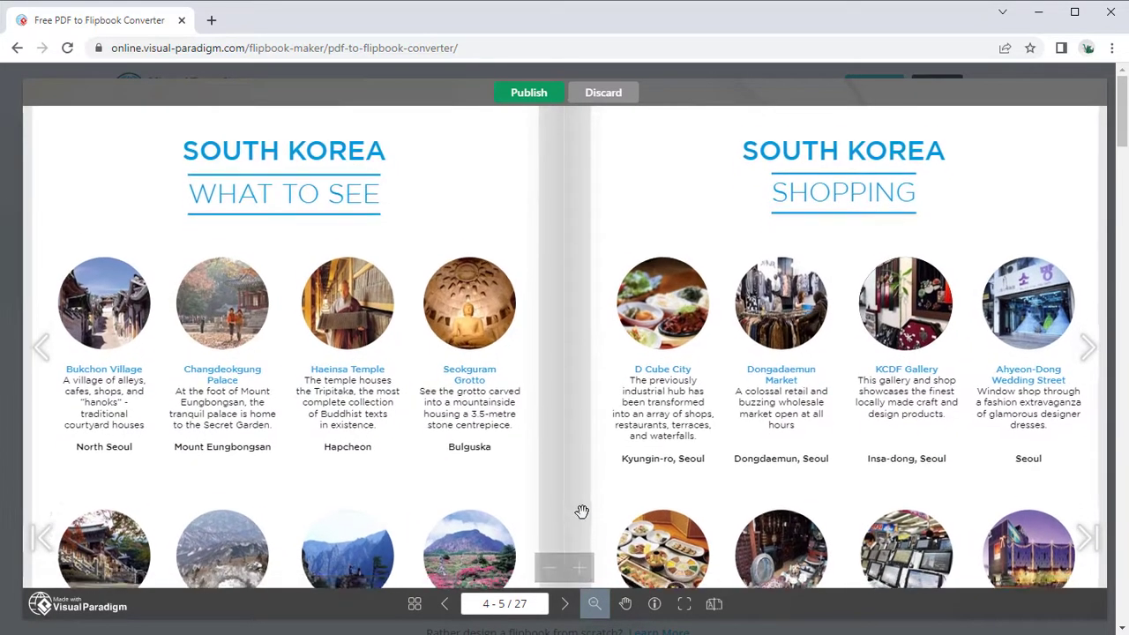
scroll(down, 3)
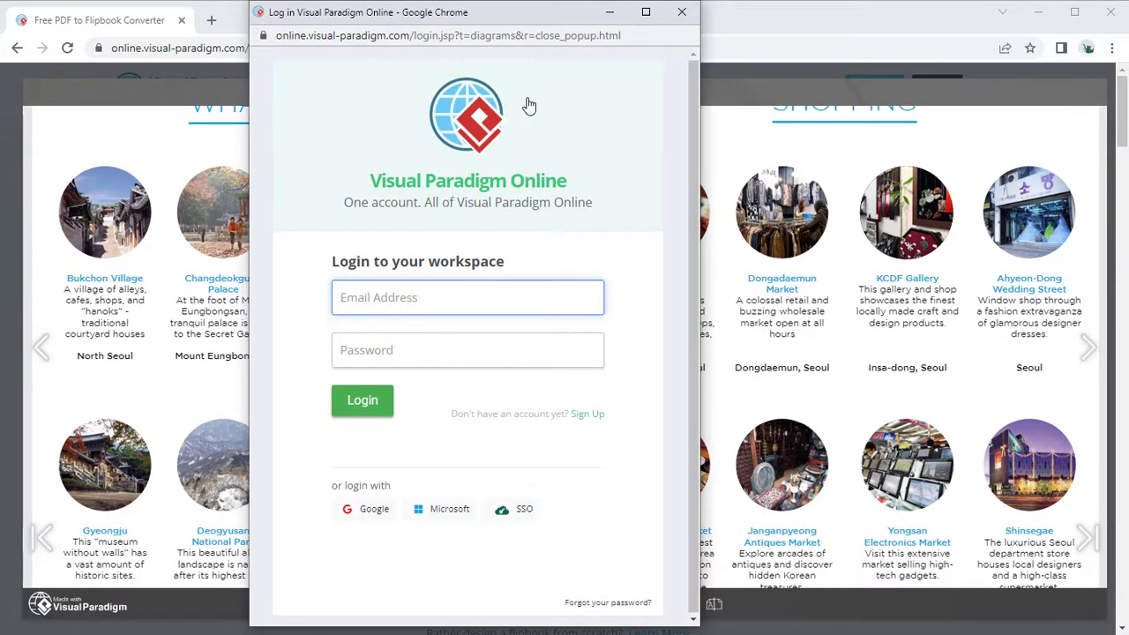
mouse_move(592, 409)
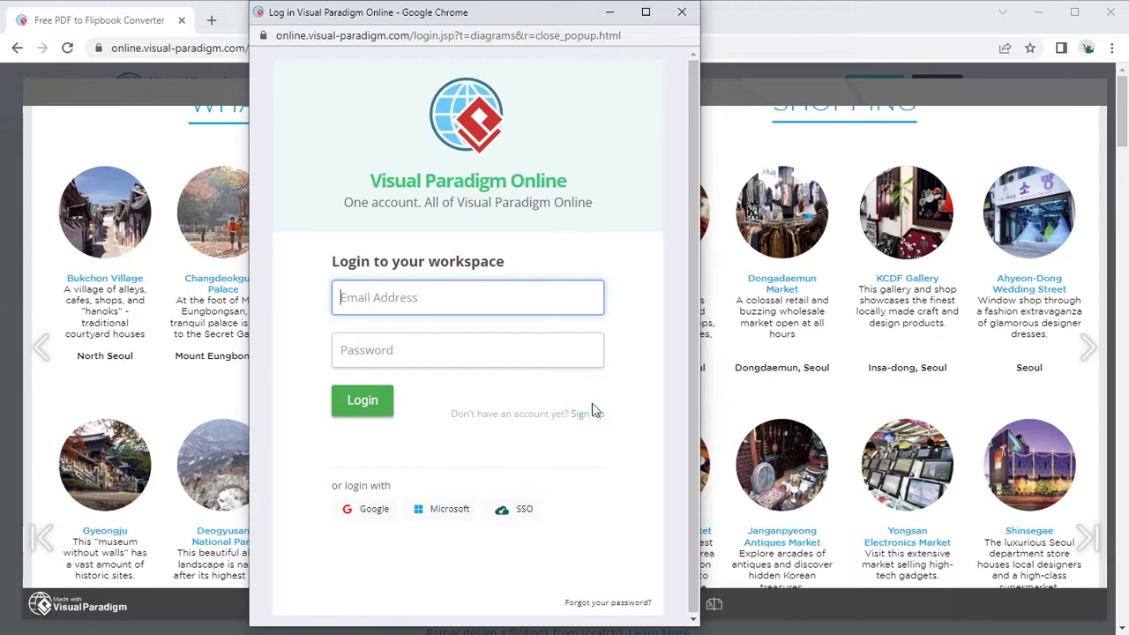
- Sign up for a Free Edition account with the entered email from the login popup
click(578, 413)
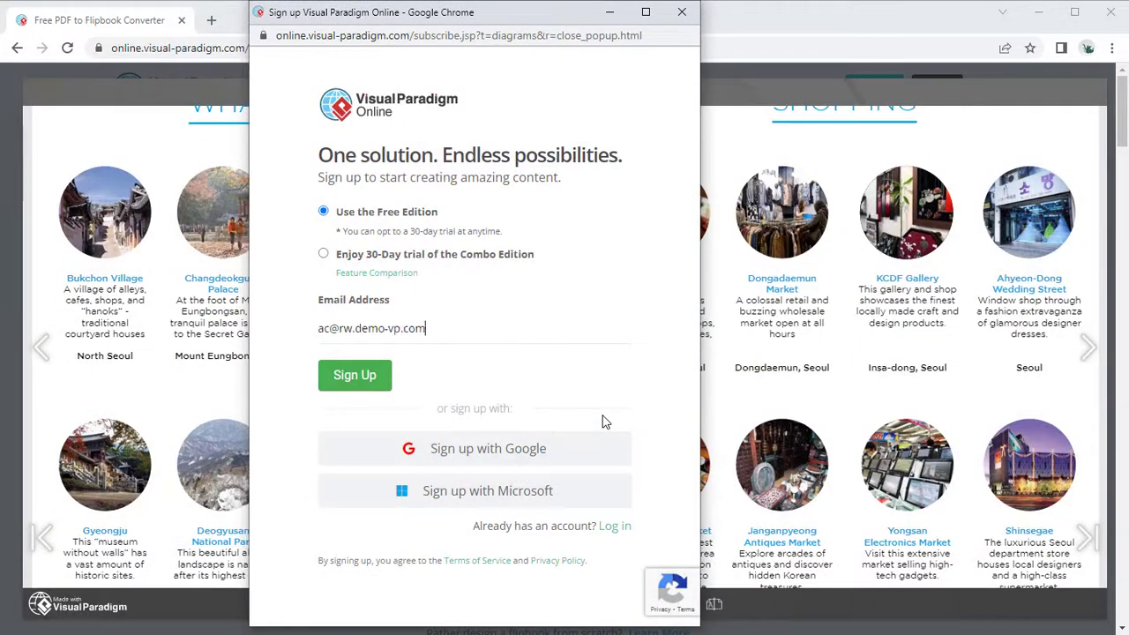
click(355, 373)
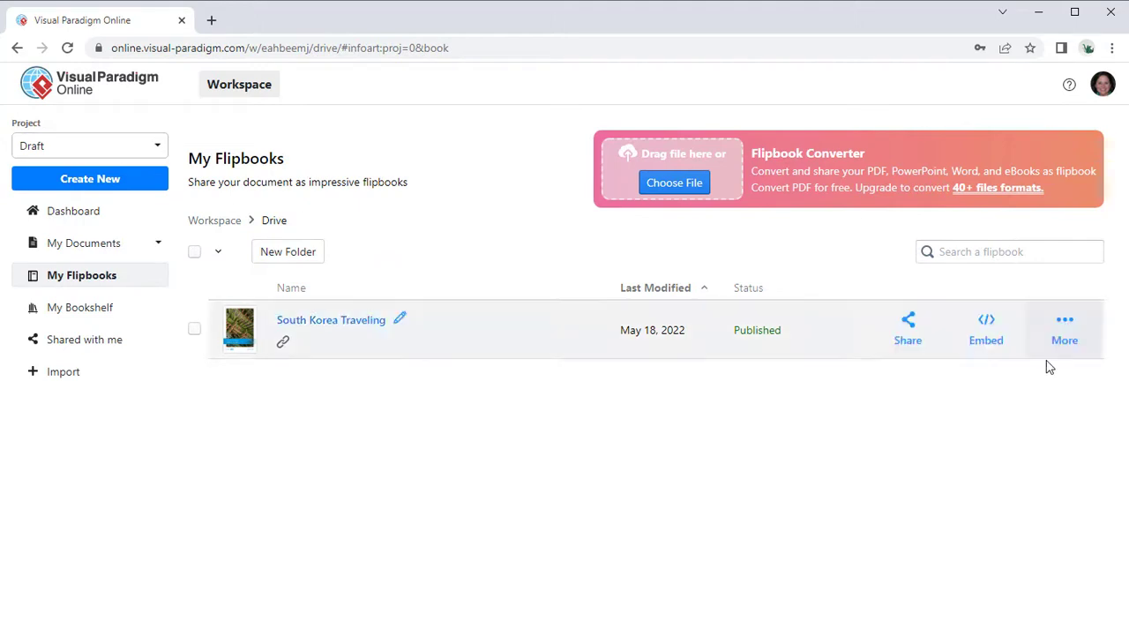
- Retitle the flipbook 'South Korea Travel Advisory' with a description about the latest travel advices
click(398, 319)
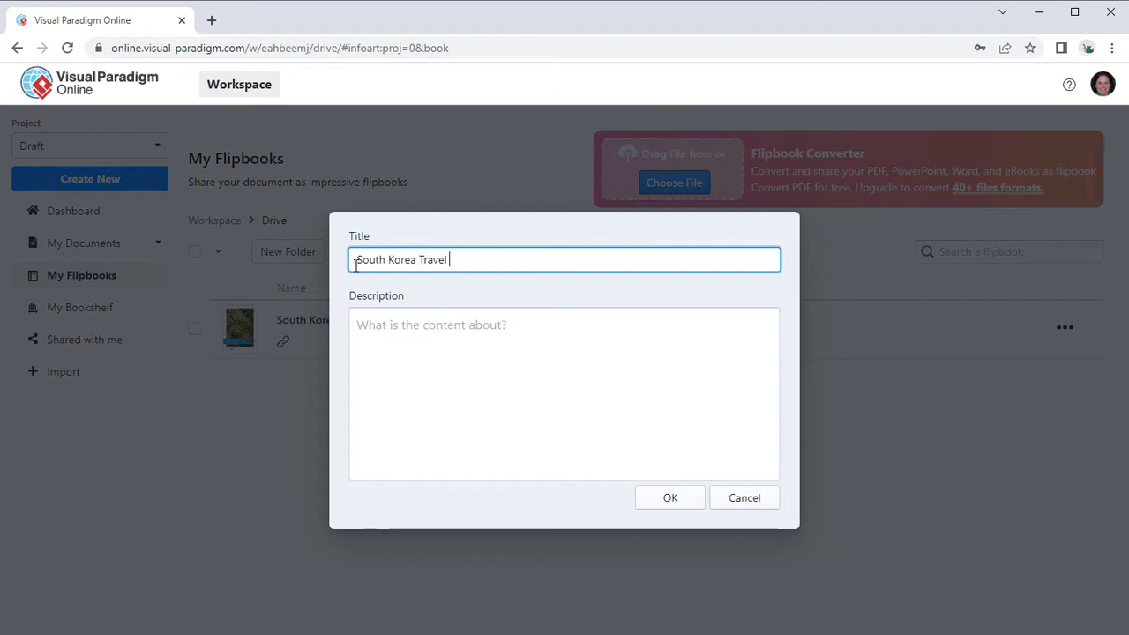
text(Advisory)
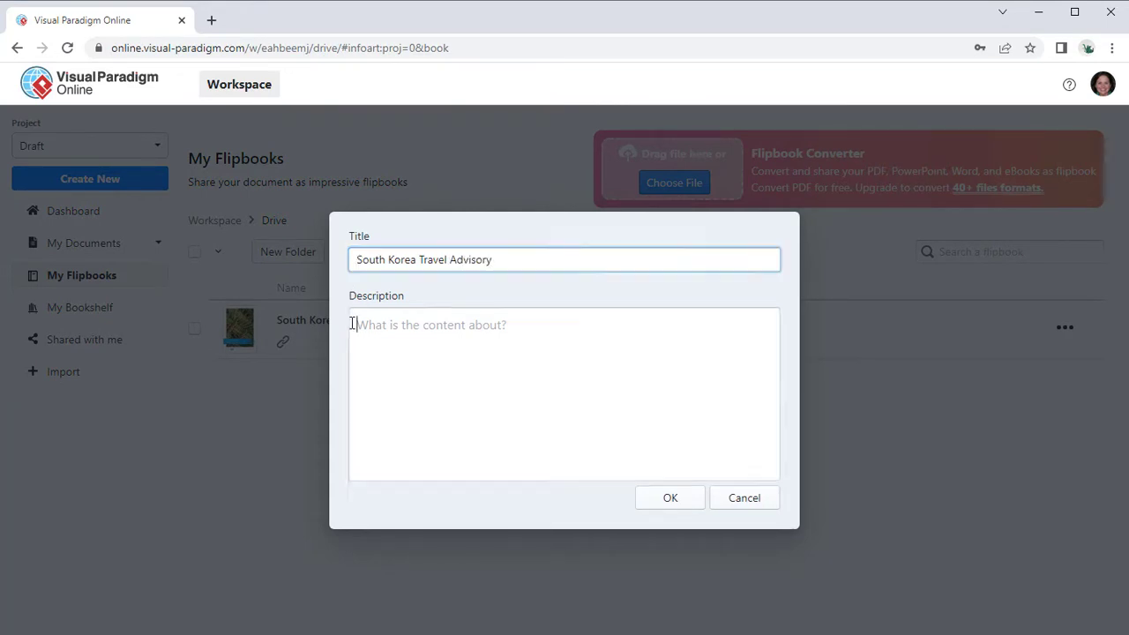
text(This book gives you the latest travel advices for South Korea. You can read through the famous hotspots and latest requirements for traveling to South Korea.)
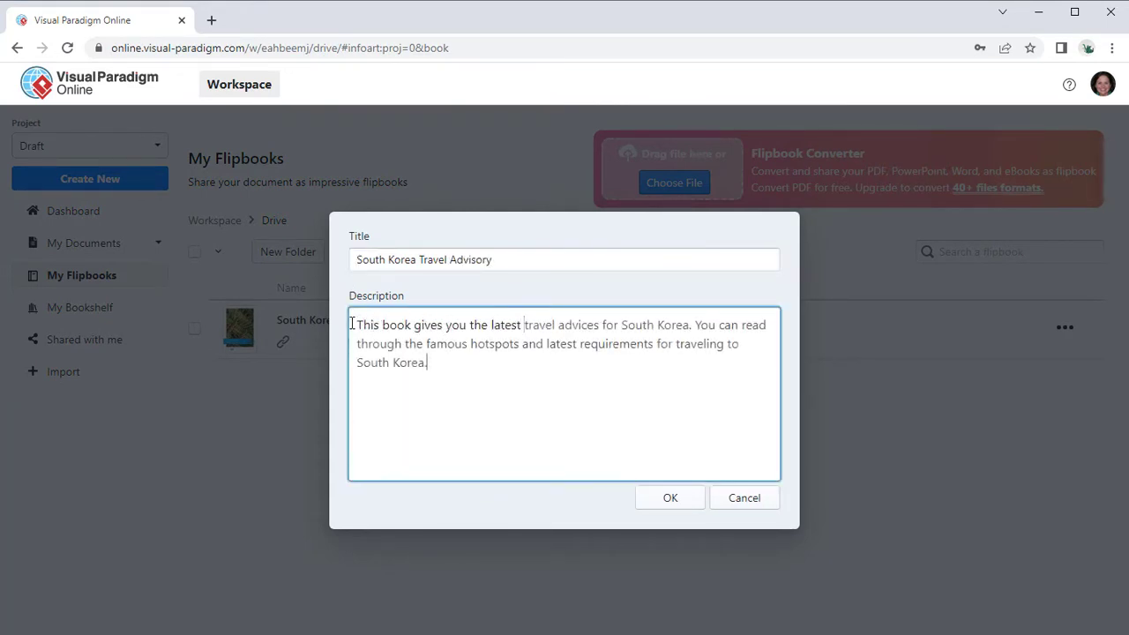
click(670, 498)
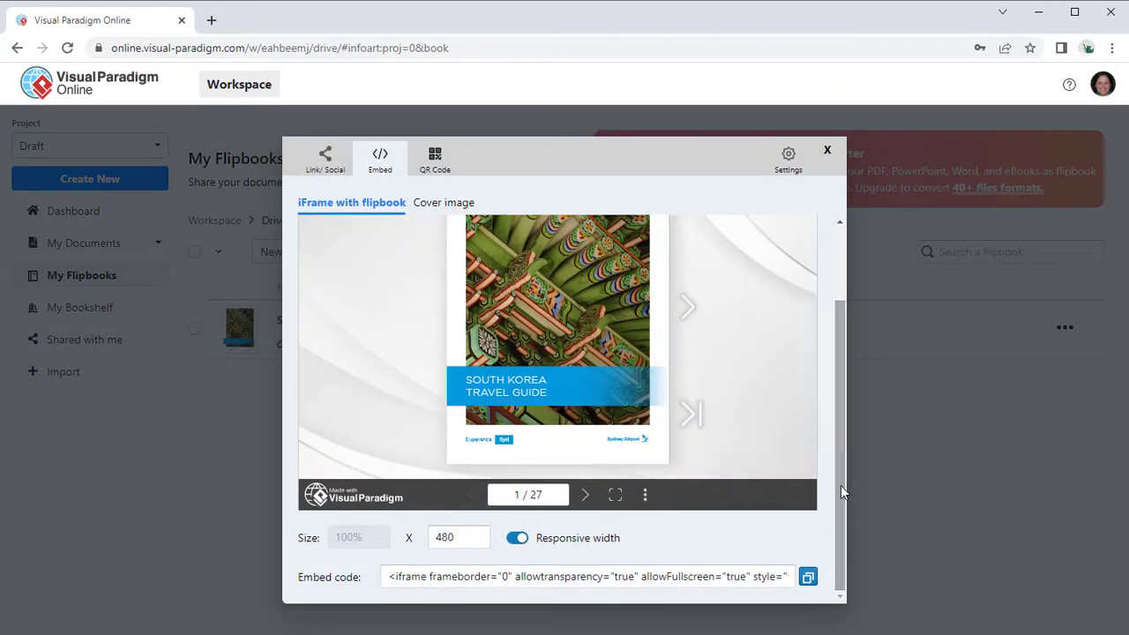
- Switch the flipbook's sharing view from the iframe embed code to its QR code
click(434, 157)
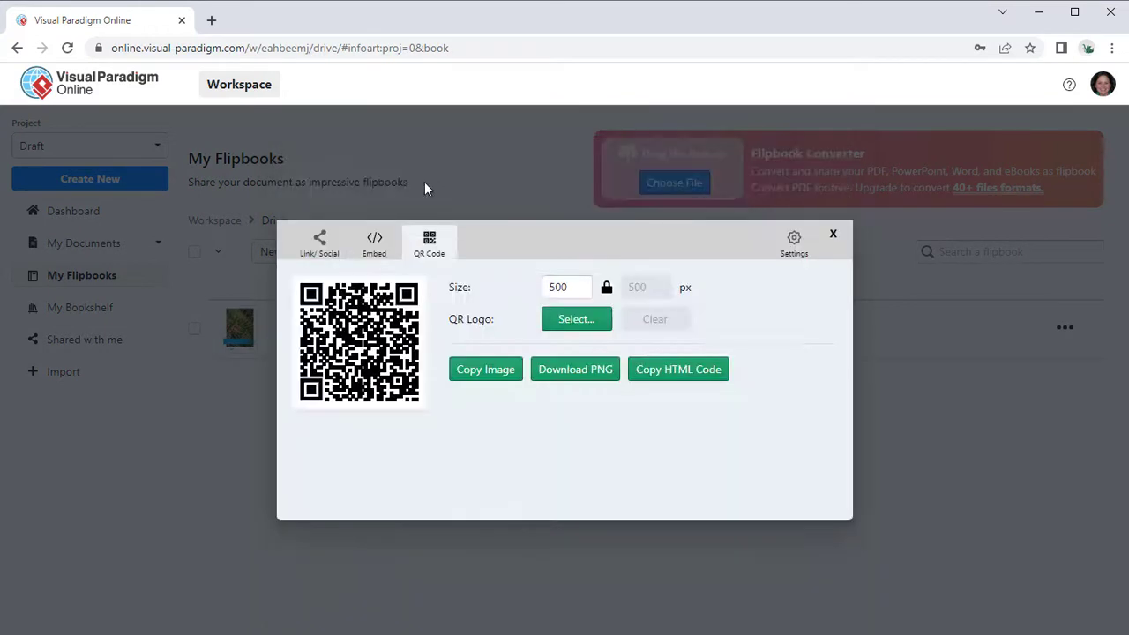
click(321, 244)
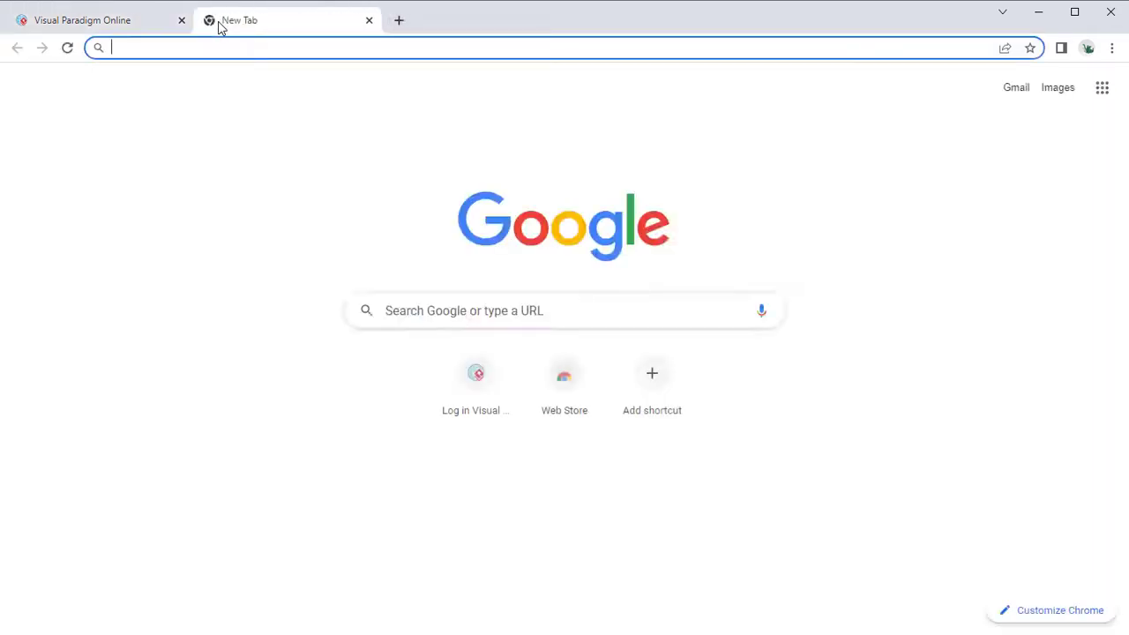
- Visit the flipbook's public share URL online.visual-paradigm.com/share/book/south-korea-travelling in a new tab
text(online.visual-paradigm.com/share/book/south-korea-travelling-ygwedv7m9?p=1)
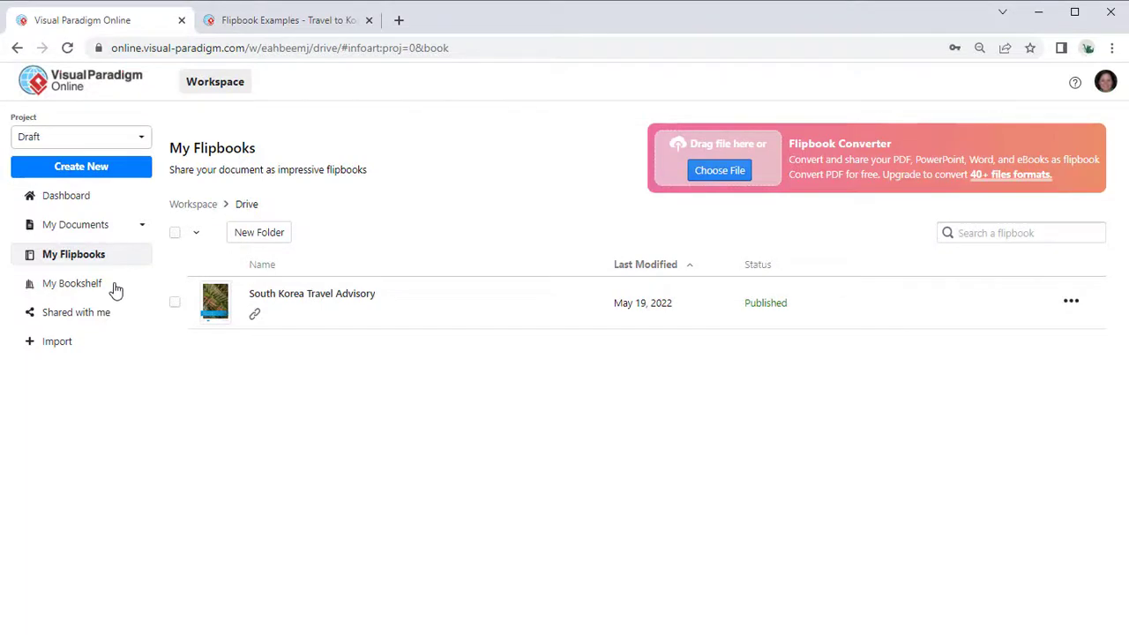
- Drag the South Korea flipbook onto the top shelf of My Bookshelf and add random shelf items
click(73, 282)
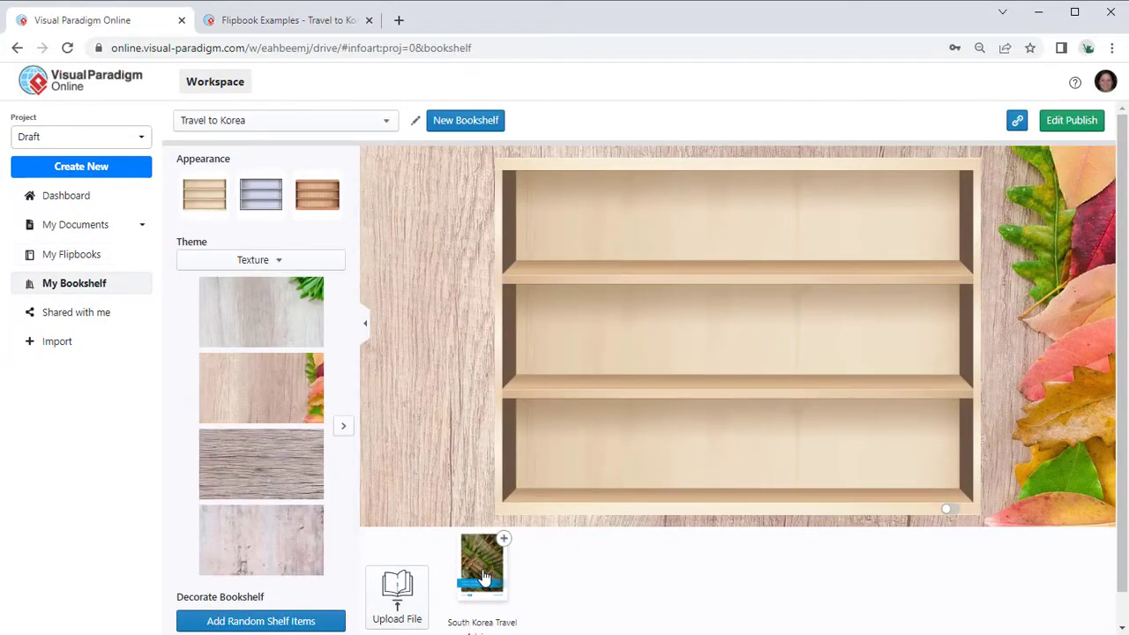
drag(482, 564, 567, 226)
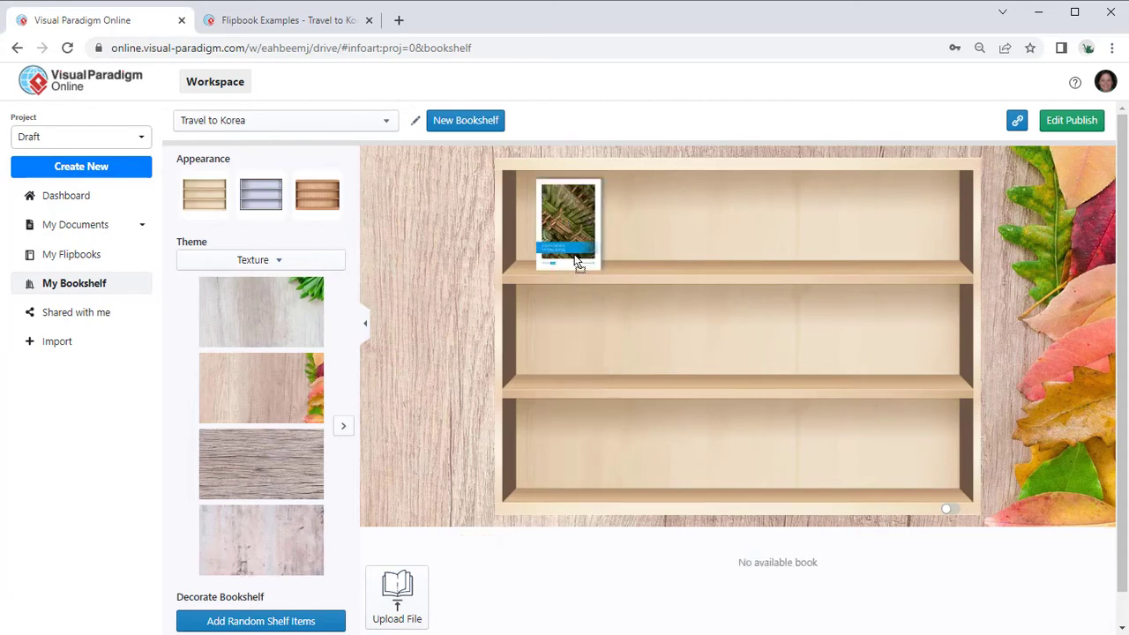
click(261, 620)
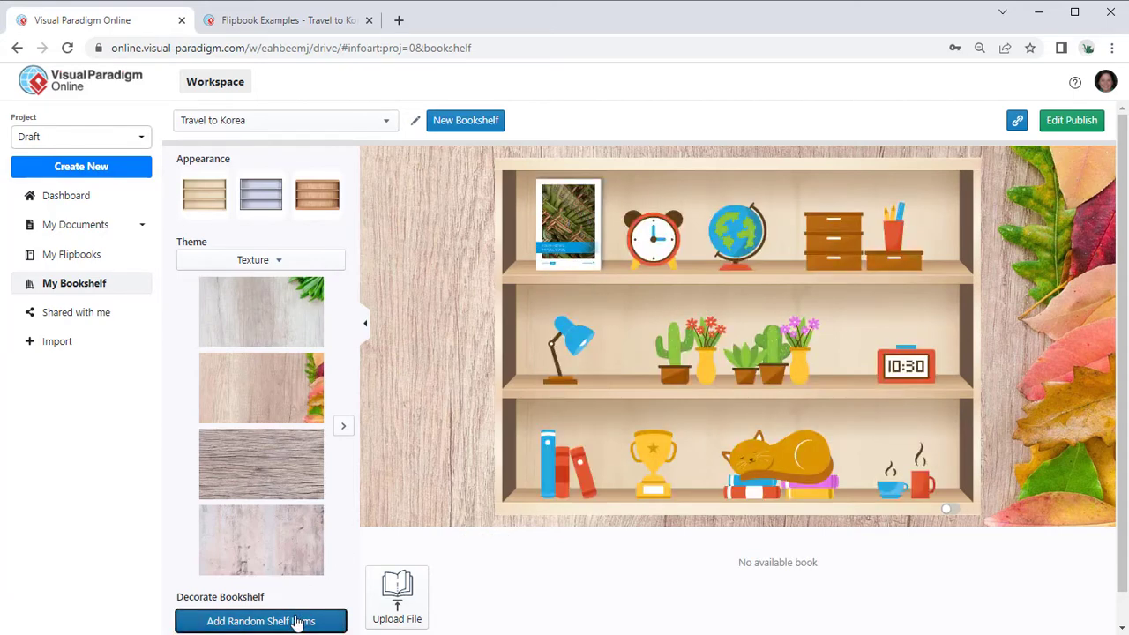
- Publish the bookshelf, visit its public page and open the South Korea flipbook from the shelf
click(1071, 120)
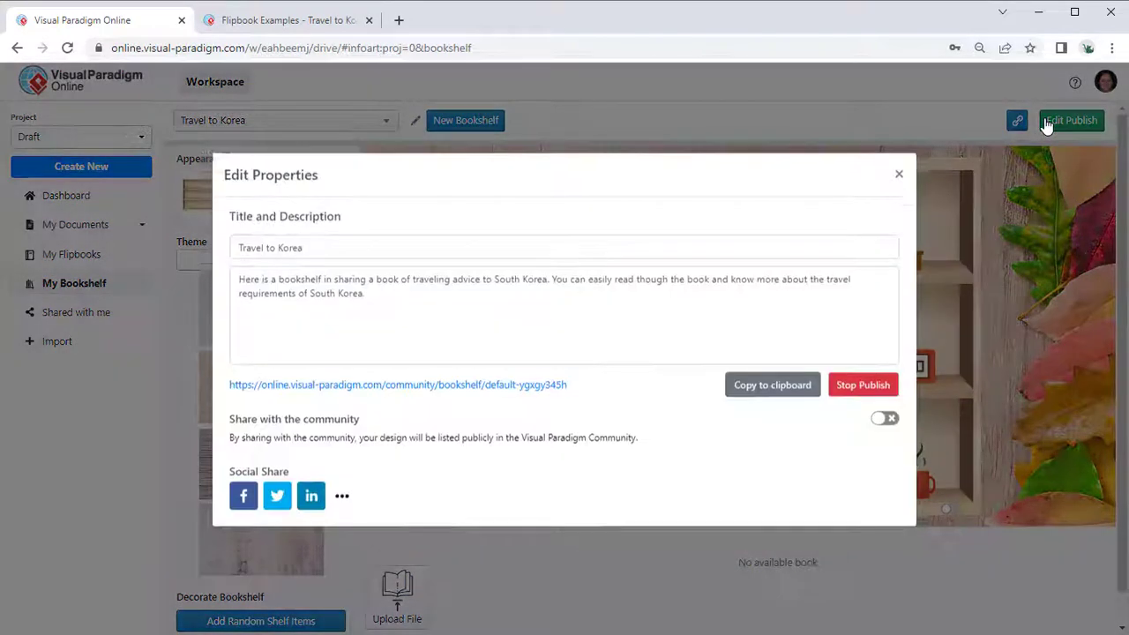
click(398, 385)
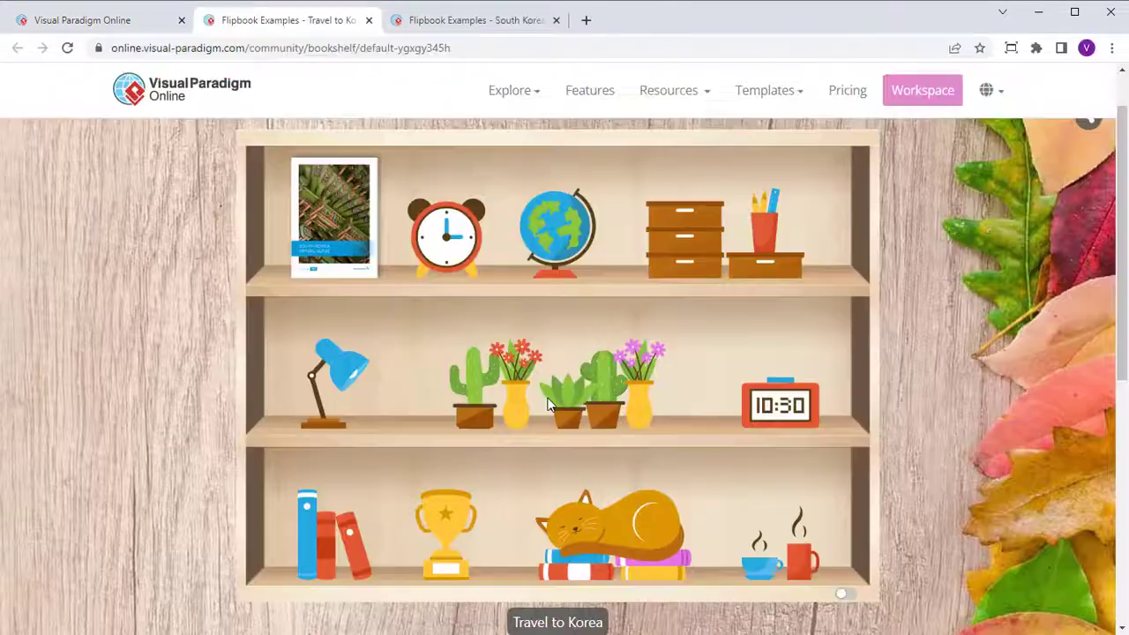
click(332, 217)
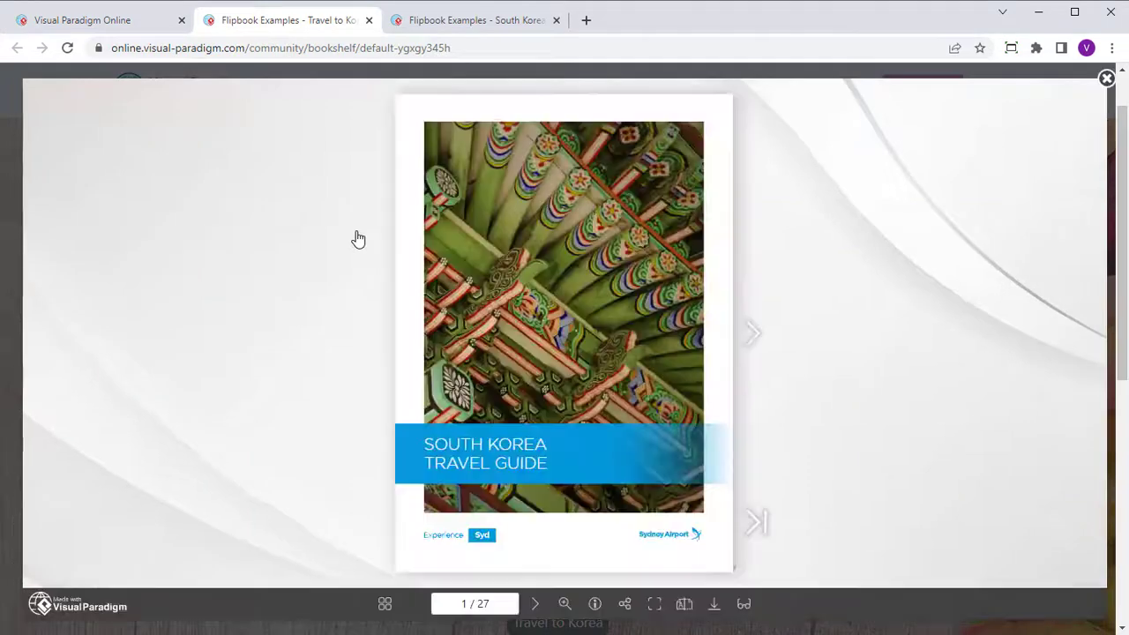